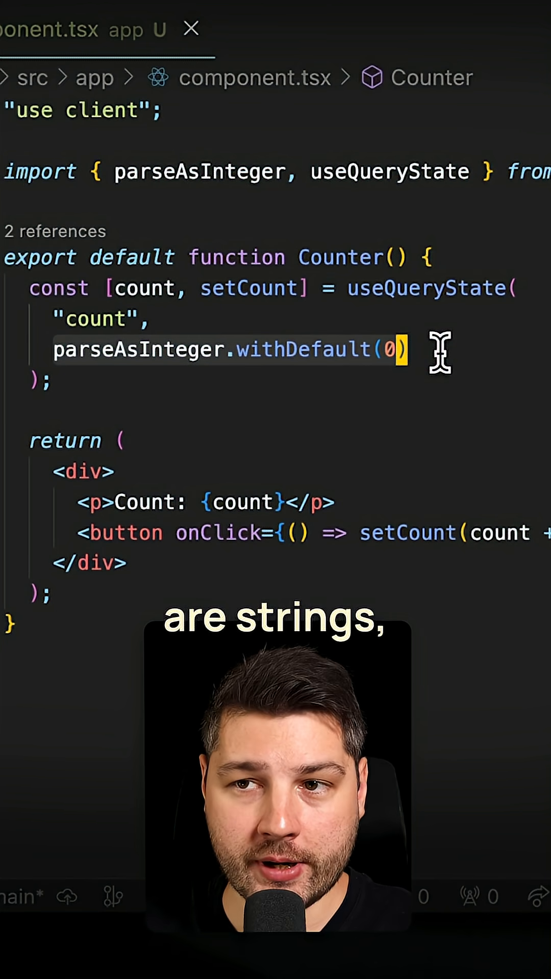
mouse_move(206, 365)
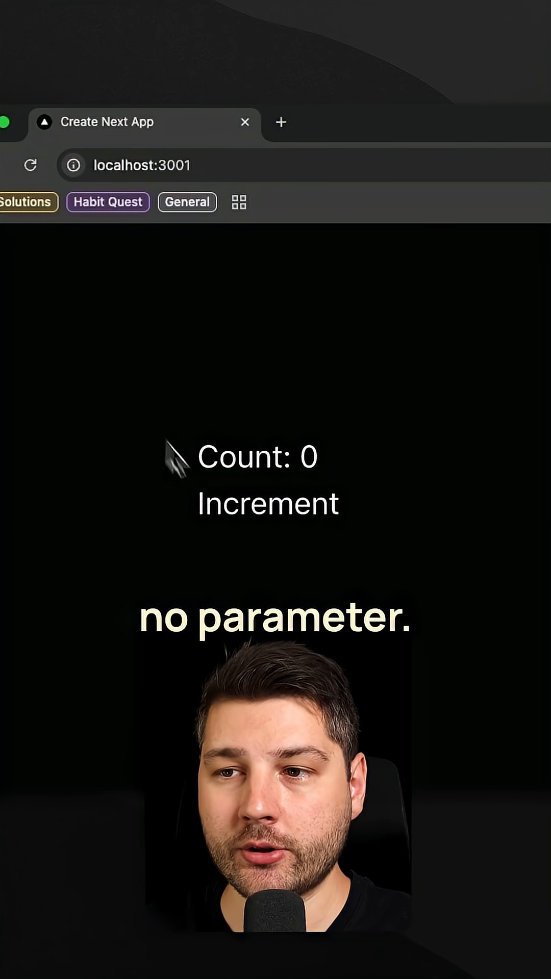
Increment the counter twice, from 0 to 2, so the URL shows ?count=2
click(267, 503)
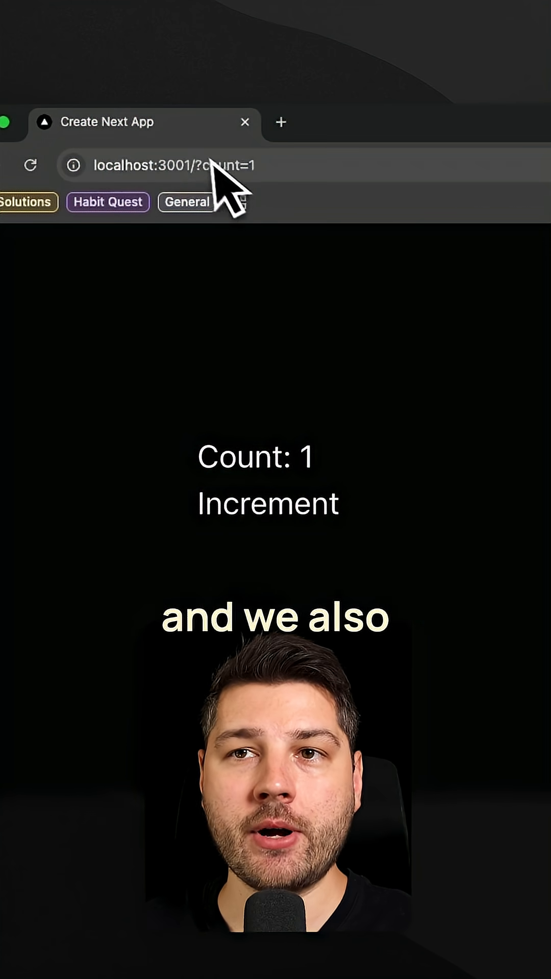
mouse_move(197, 384)
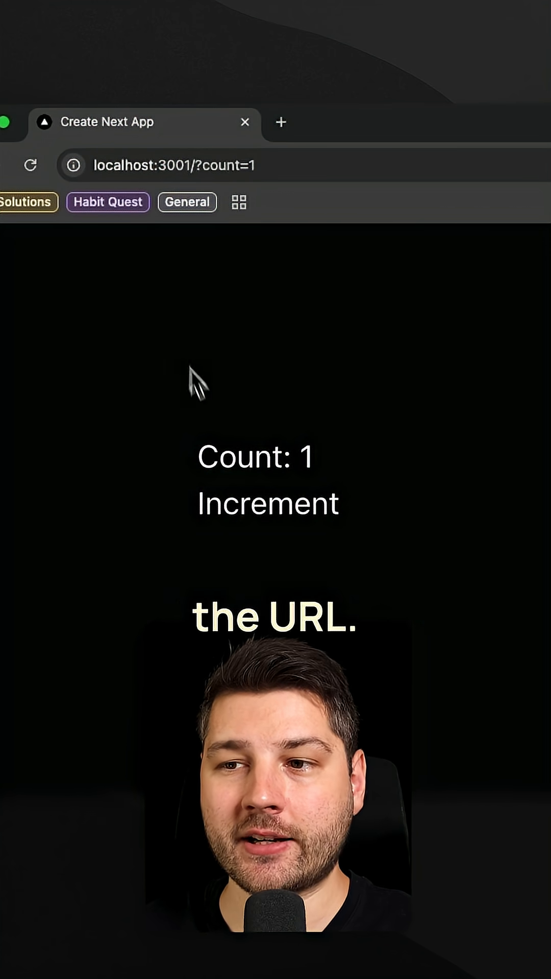
click(267, 504)
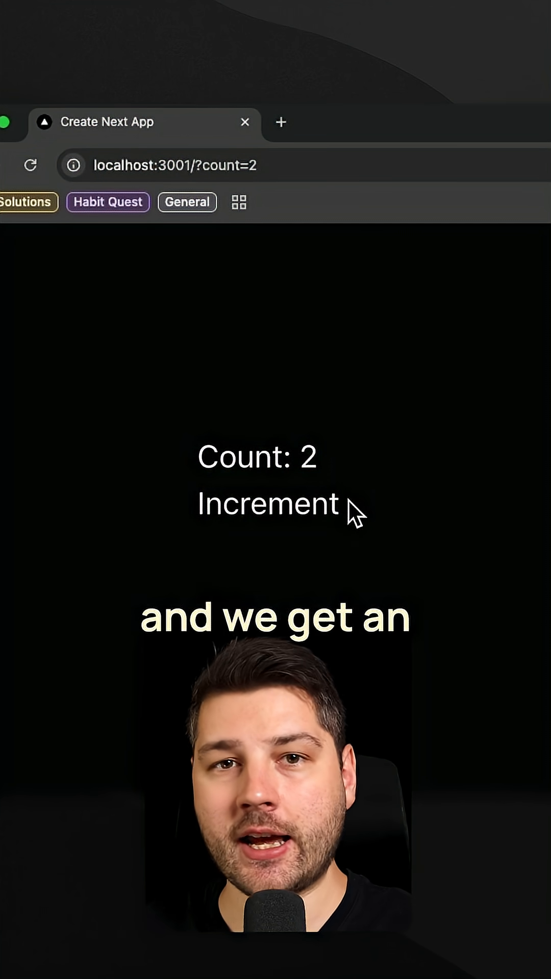
mouse_move(390, 497)
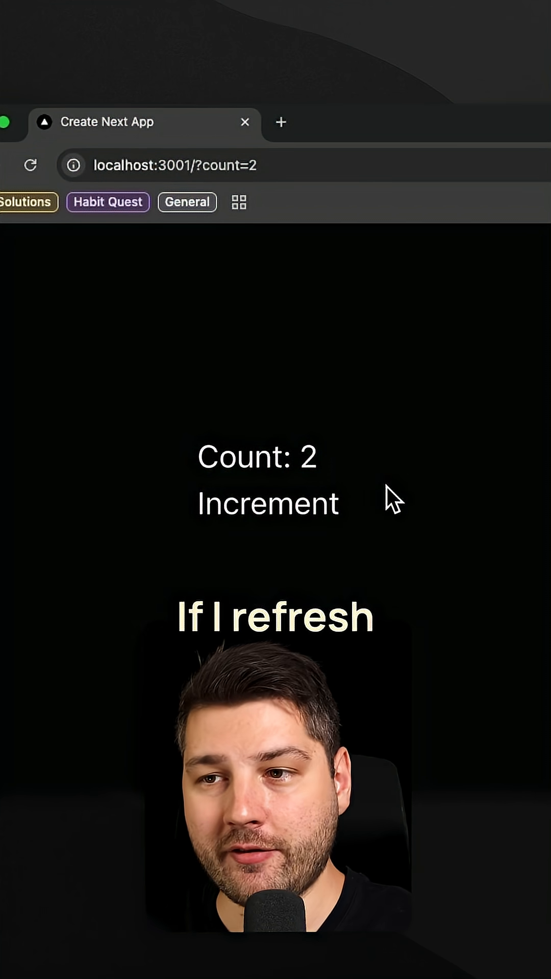